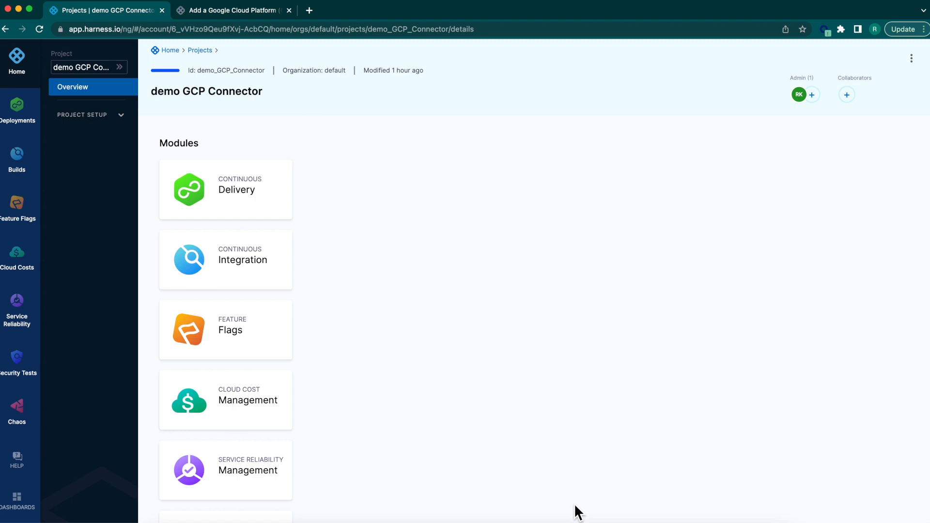
mouse_move(375, 303)
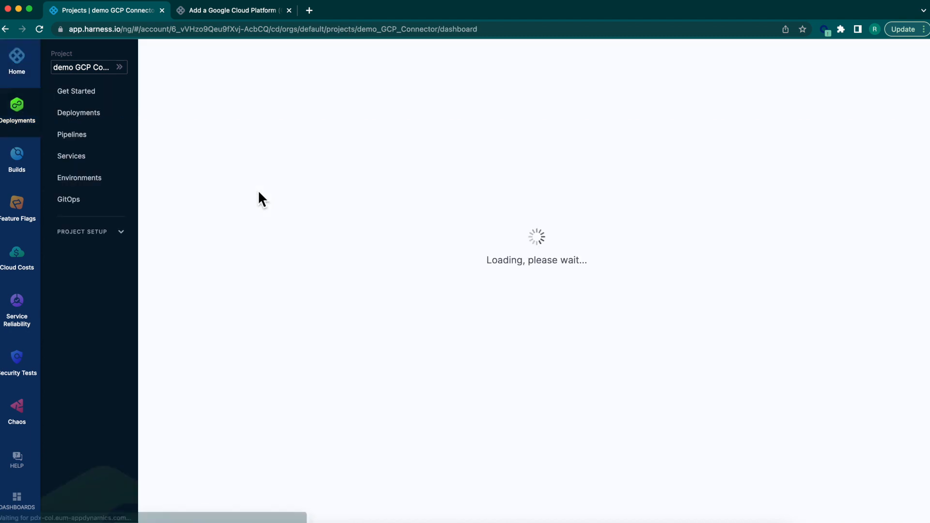
Open the demo GCP Connector project's Continuous Delivery page and expand Project Setup
left_click(76, 90)
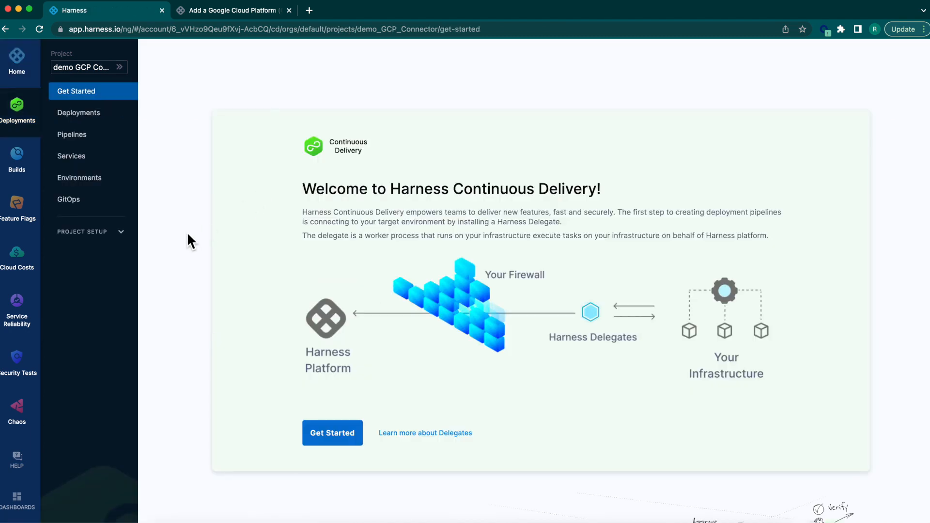
left_click(83, 231)
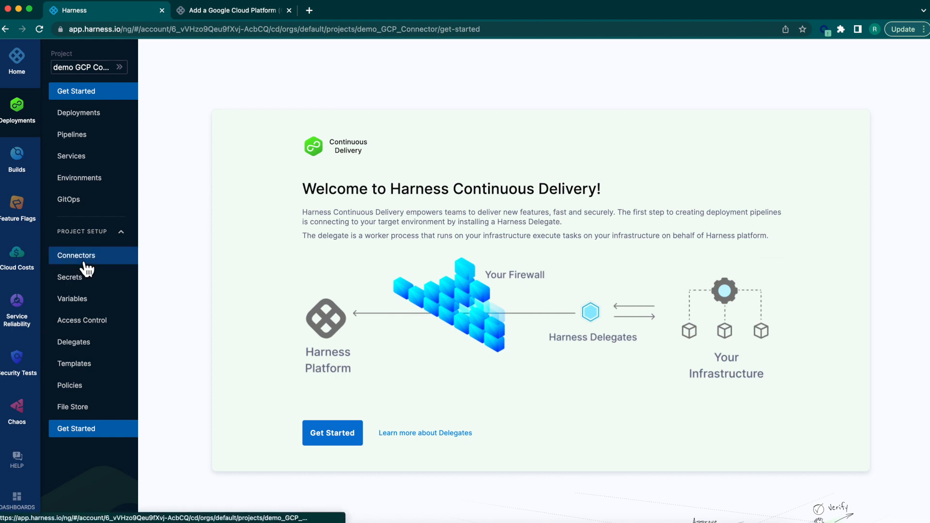
Go to the project's Connectors list and begin adding a new connector
left_click(76, 256)
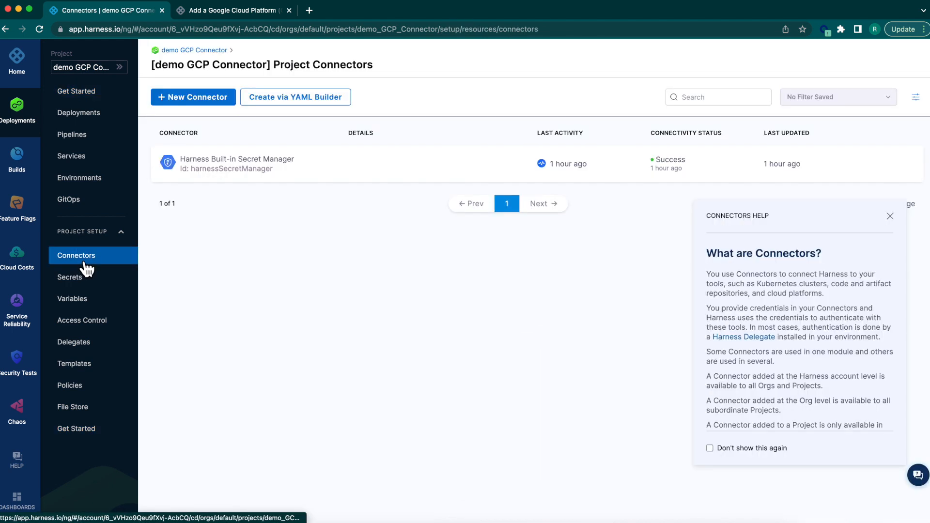
mouse_move(192, 97)
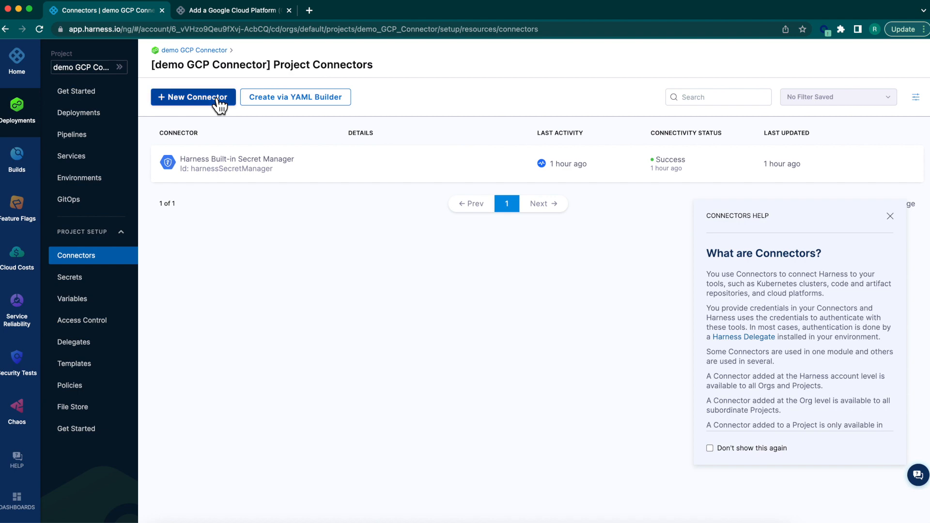
left_click(193, 97)
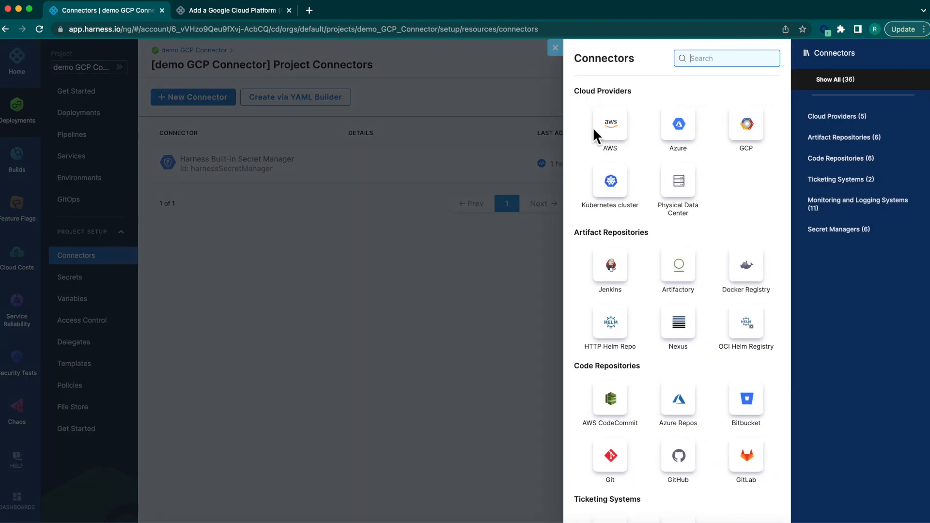
mouse_move(639, 103)
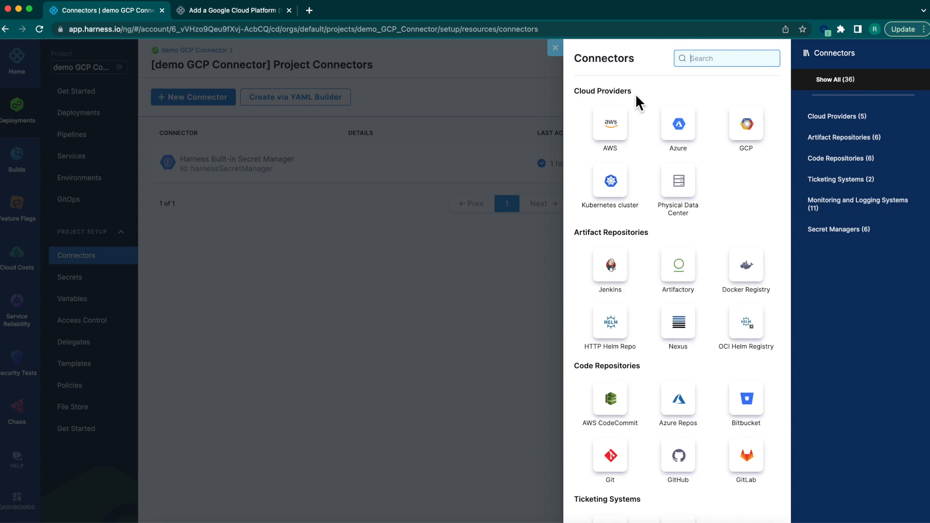
mouse_move(746, 125)
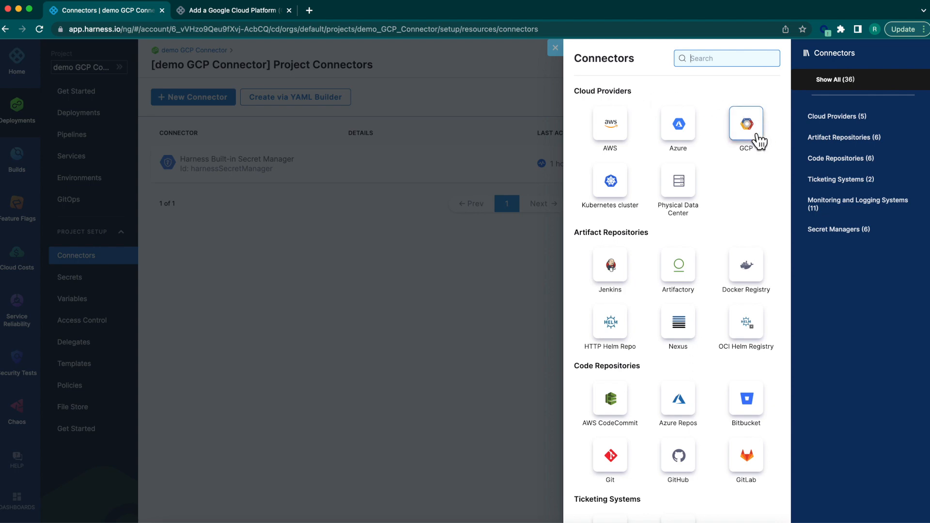
Pick GCP as the connector type, name it GCP-connector-demo-hd, and continue
left_click(746, 124)
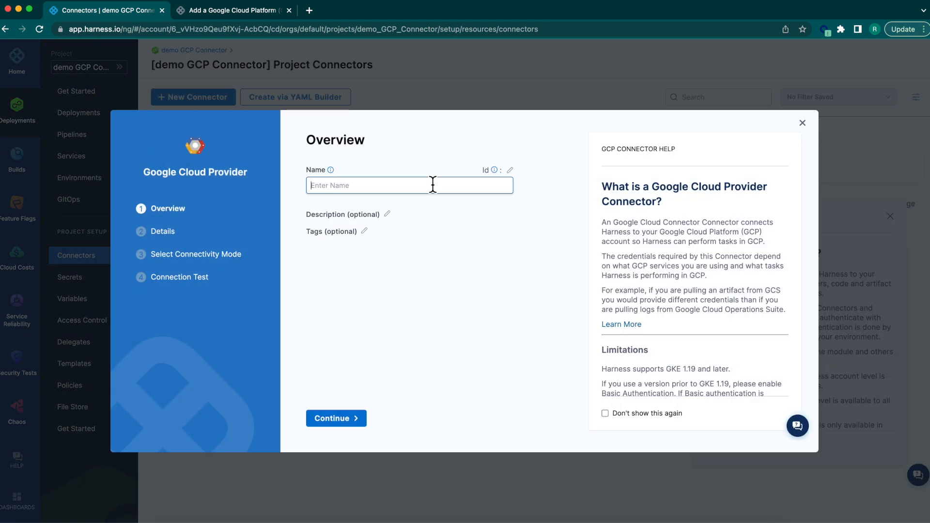
type("GCP-connector-demo")
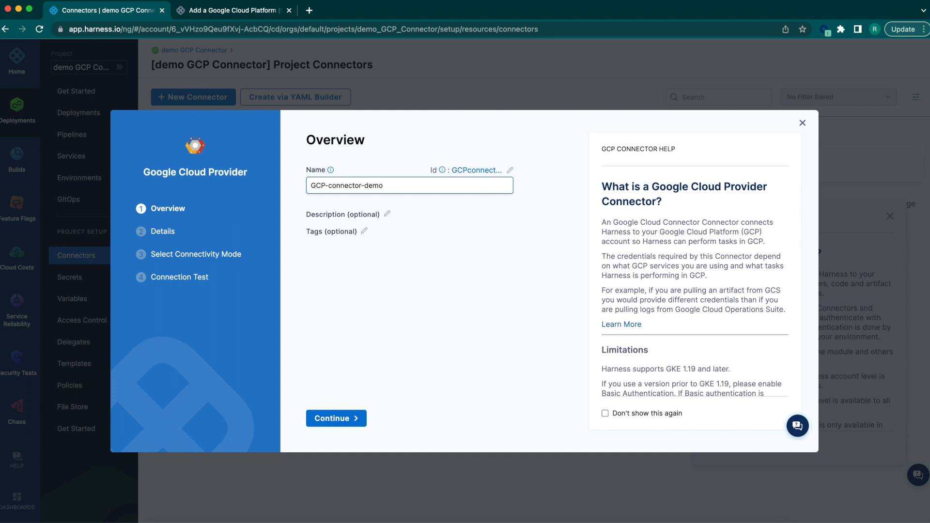
type("-hd")
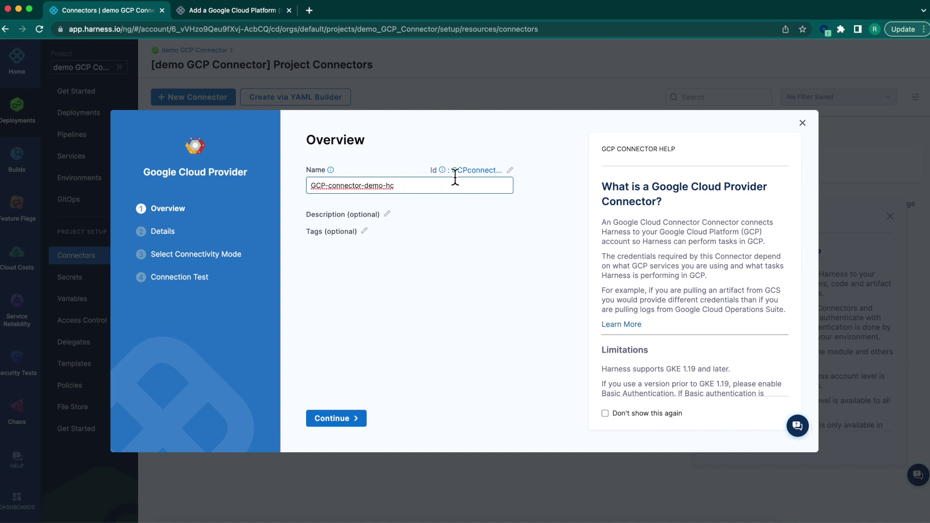
mouse_move(478, 170)
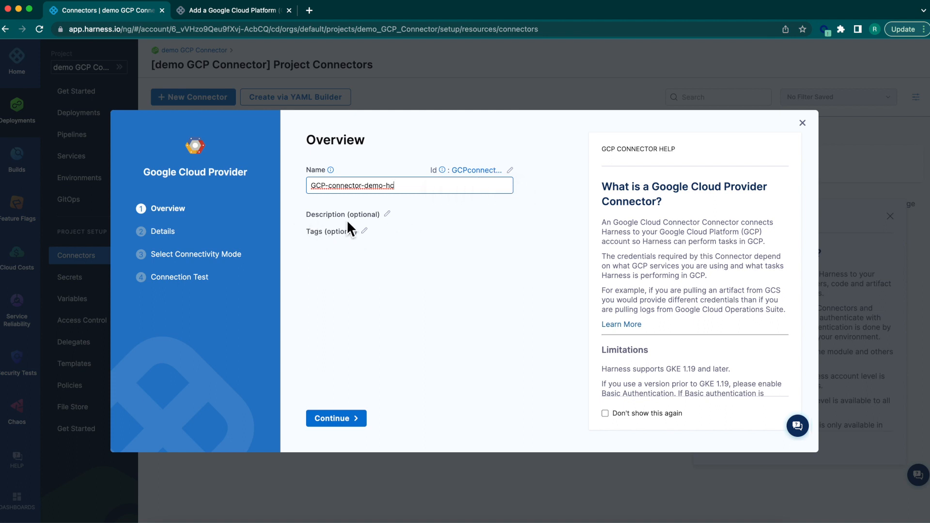
mouse_move(321, 248)
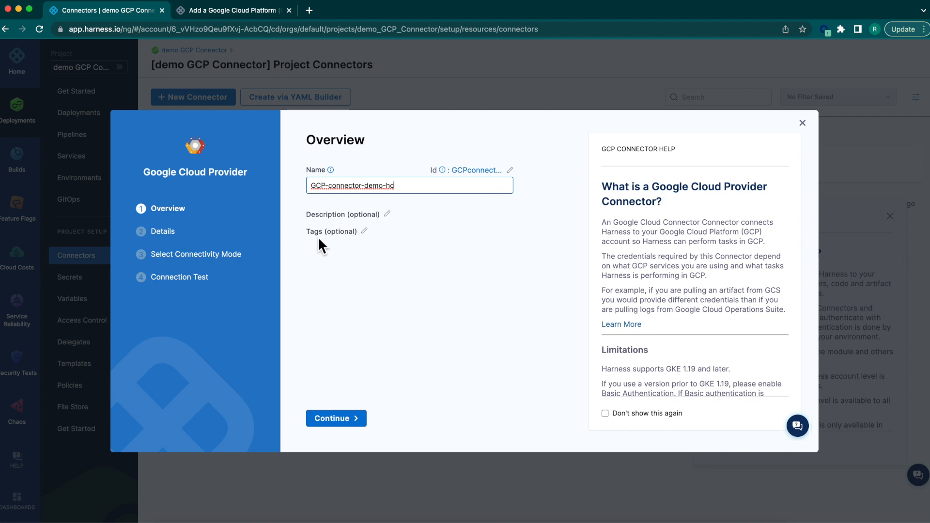
mouse_move(336, 418)
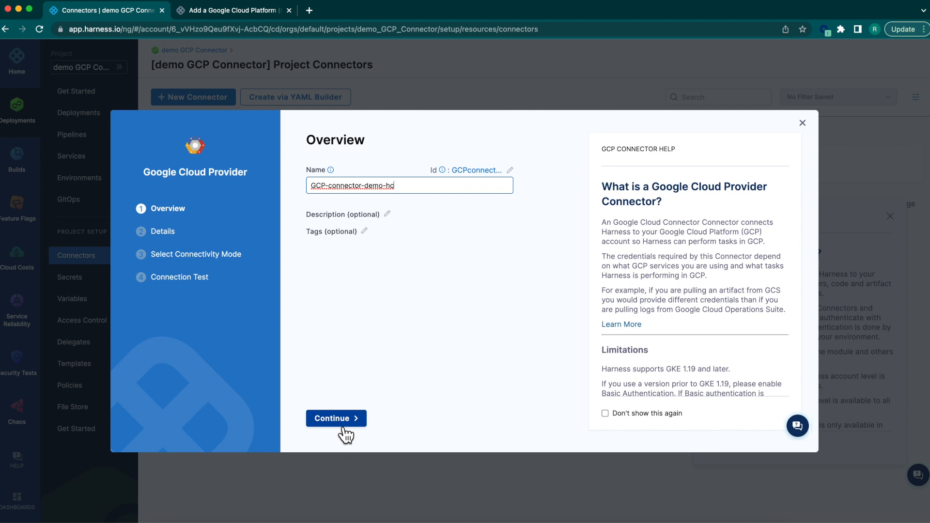
left_click(336, 418)
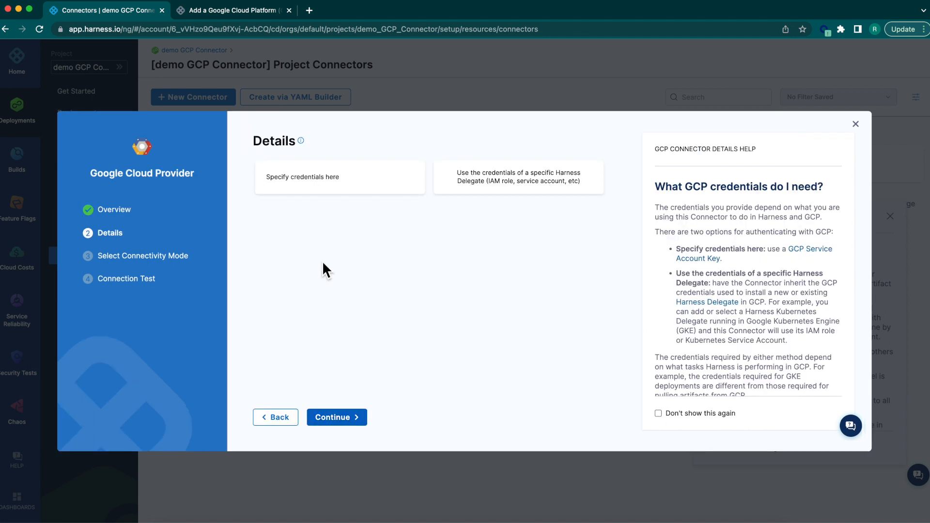
mouse_move(340, 177)
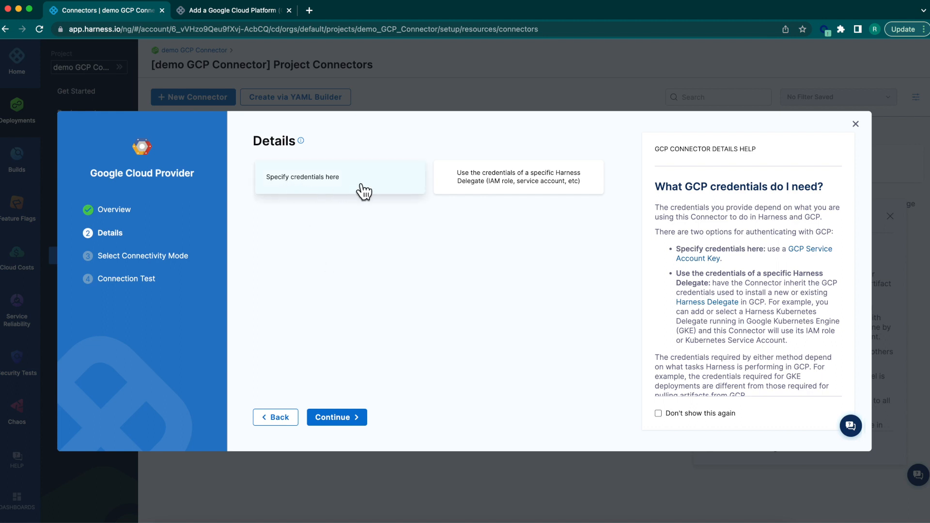
mouse_move(576, 187)
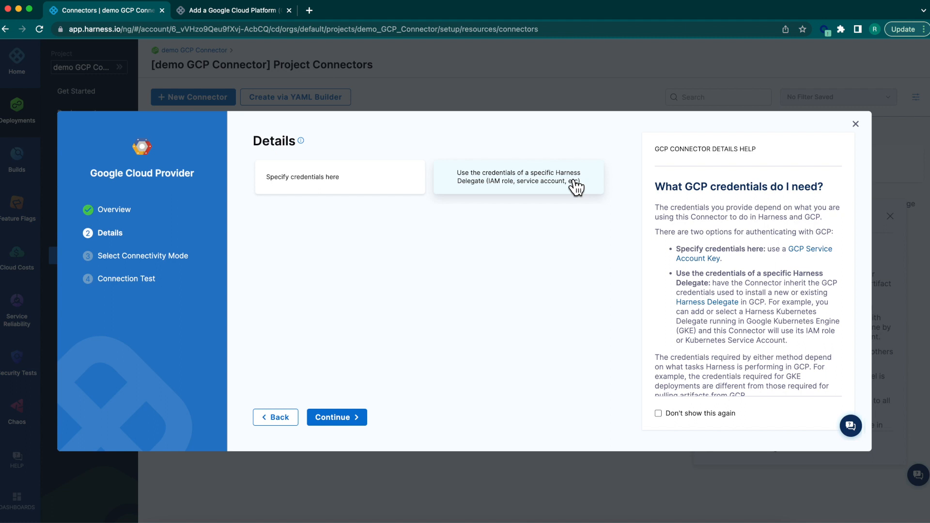
mouse_move(718, 249)
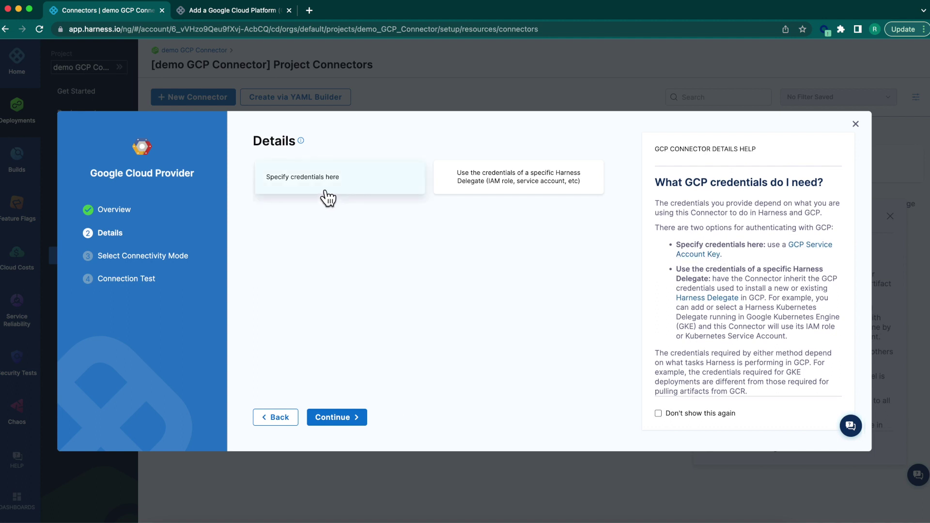
Choose 'Specify credentials here' on the GCP connector Details step
left_click(339, 176)
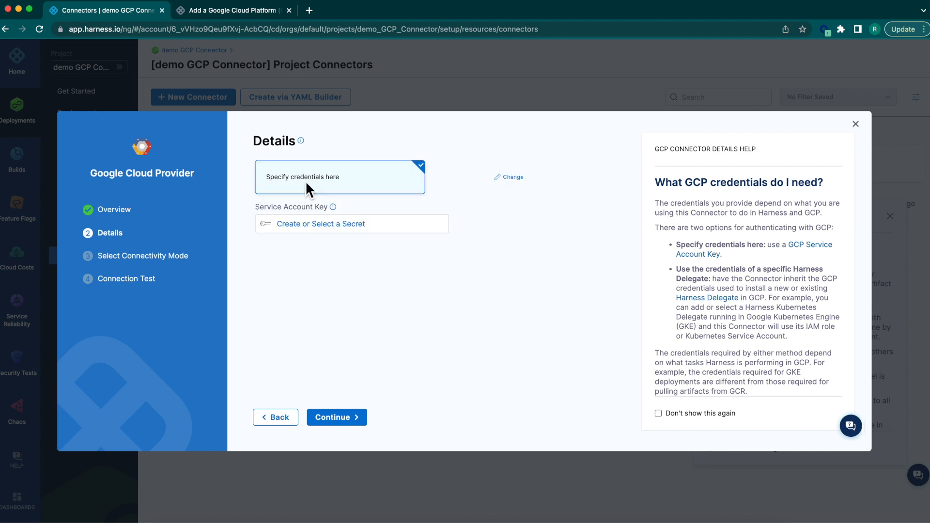
mouse_move(311, 224)
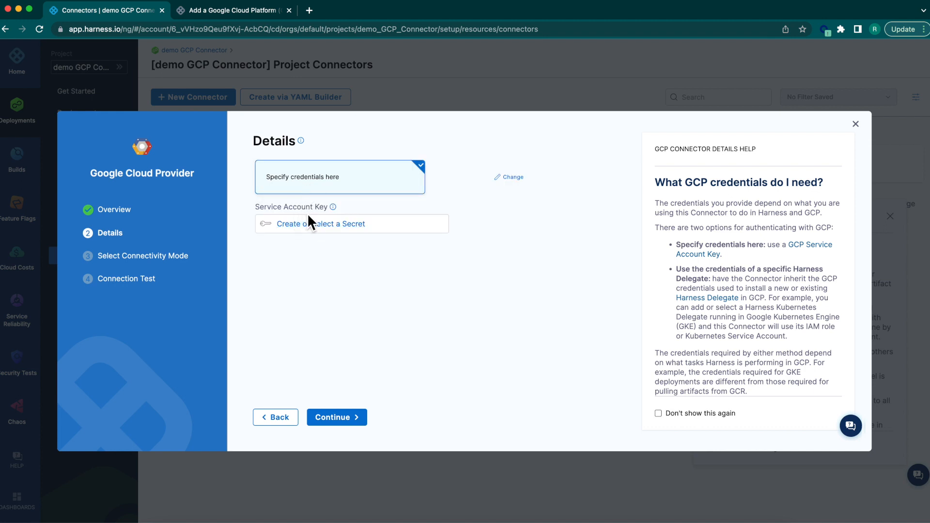
mouse_move(311, 221)
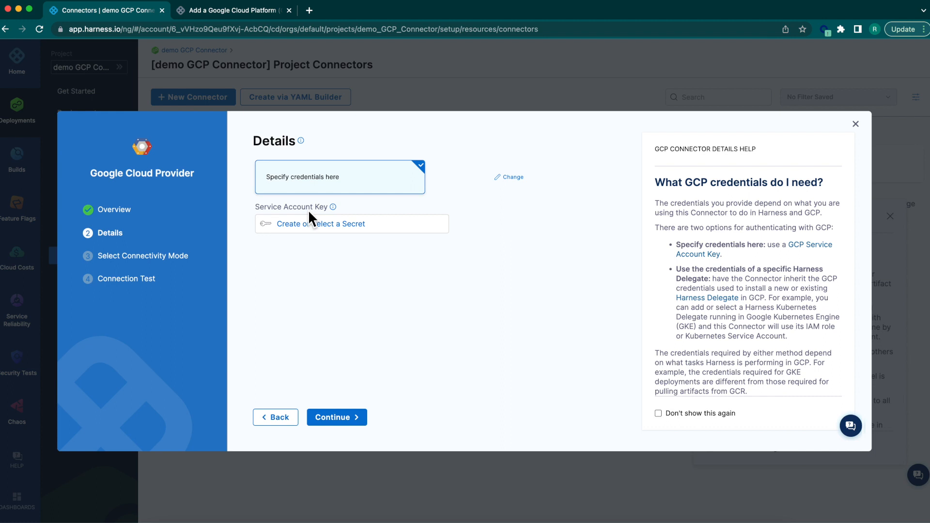
mouse_move(321, 223)
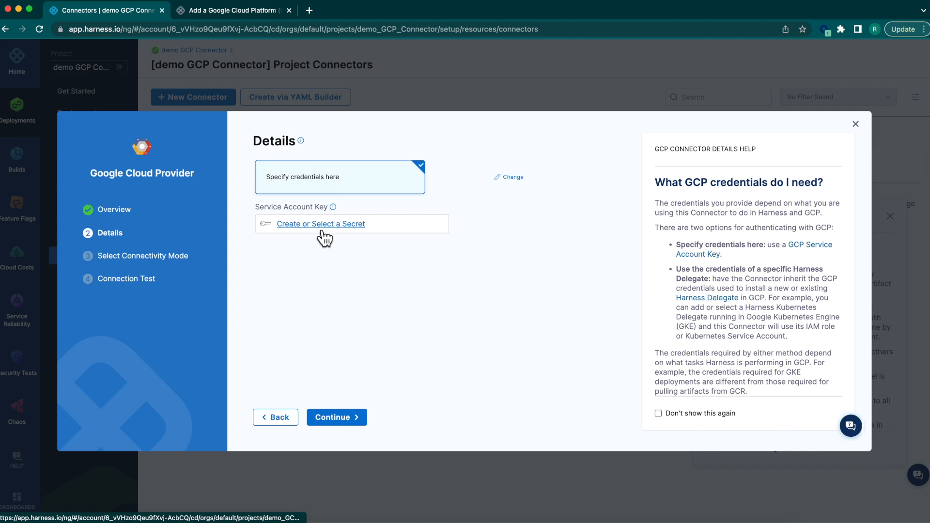
Create the encrypted file secret gcp-connector-secret-hc as the Service Account Key
left_click(320, 224)
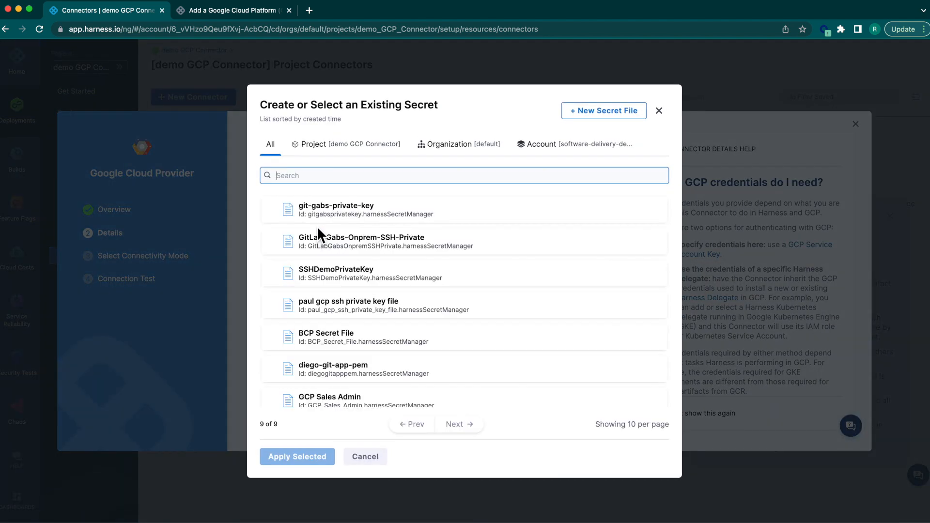
mouse_move(604, 111)
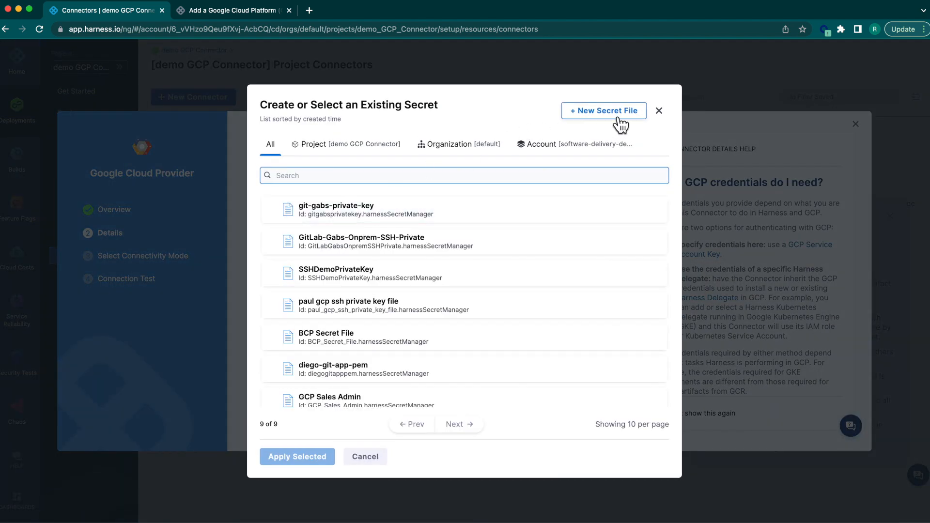
left_click(603, 111)
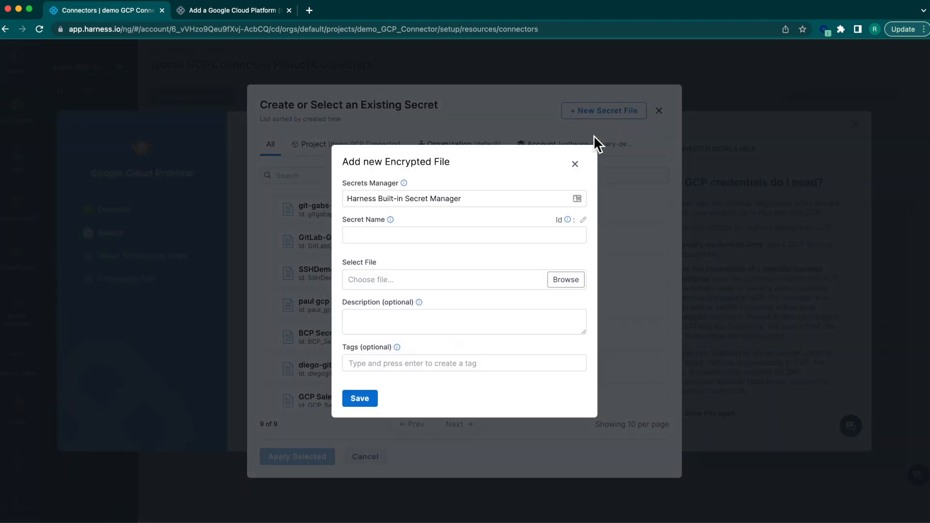
left_click(464, 235)
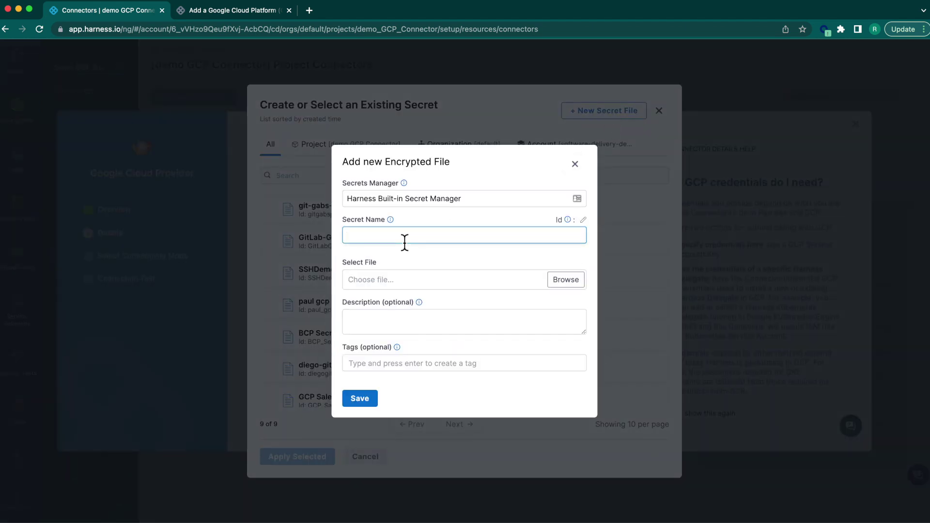
type("gcp-connector-secret-hc")
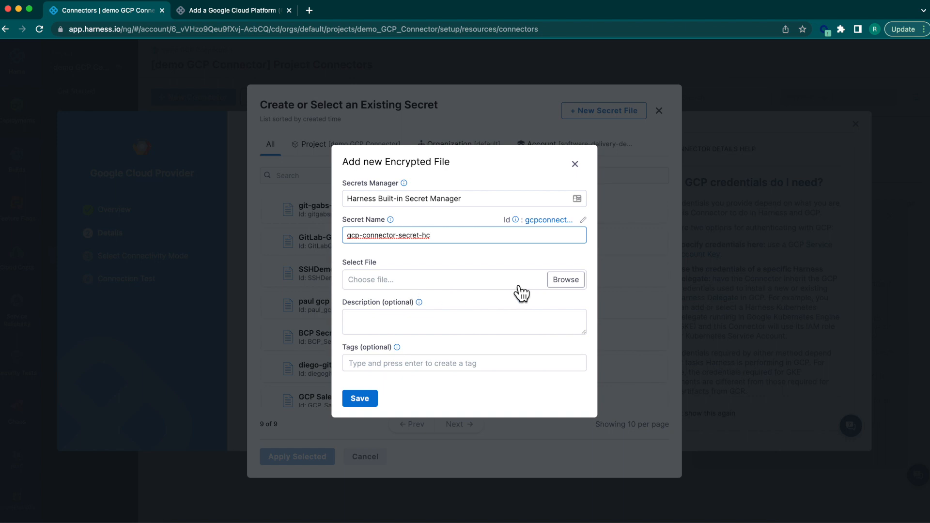
mouse_move(571, 294)
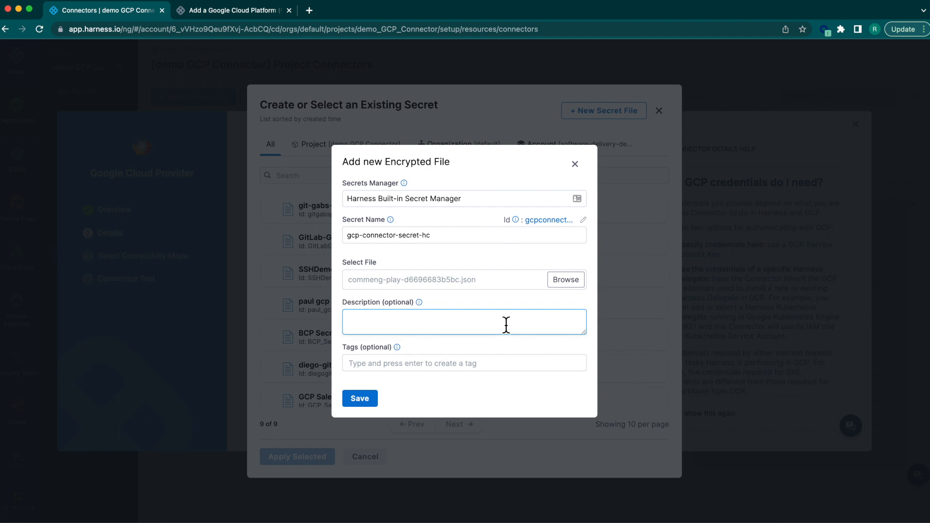
mouse_move(464, 296)
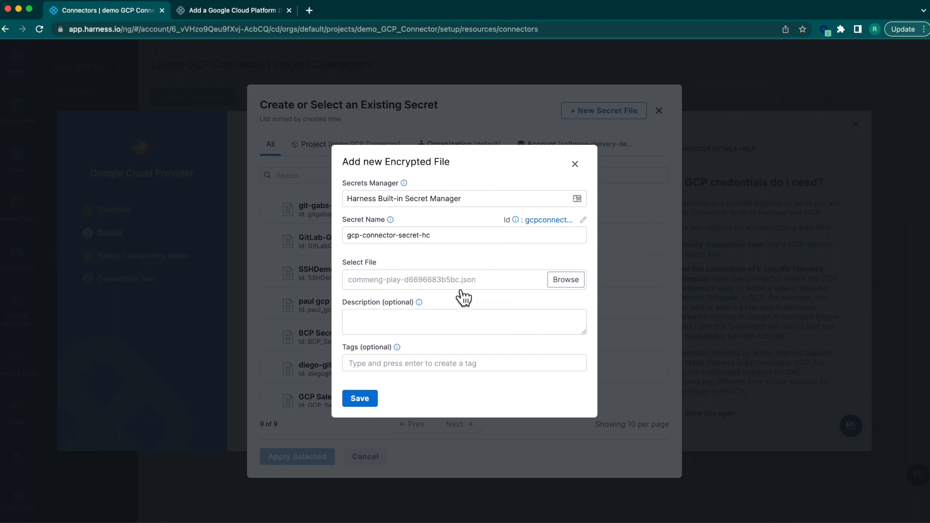
mouse_move(386, 363)
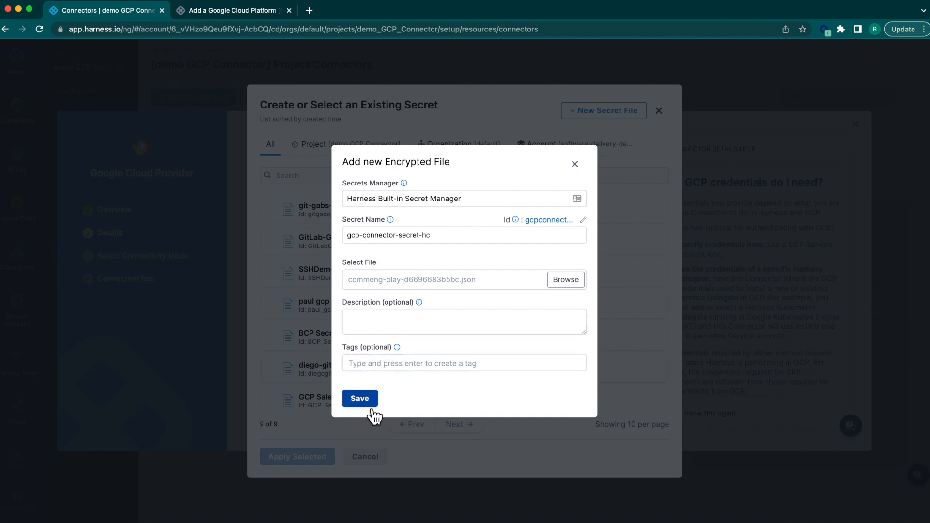
left_click(360, 398)
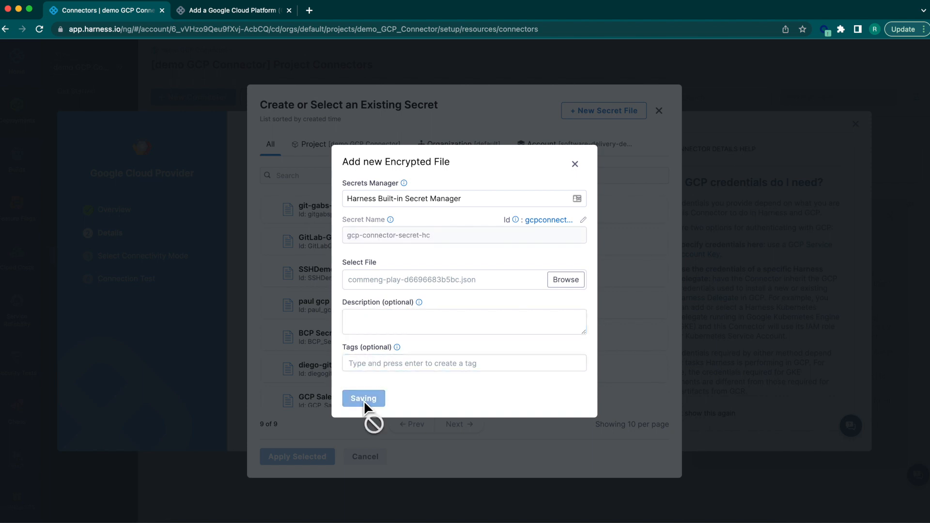
left_click(363, 398)
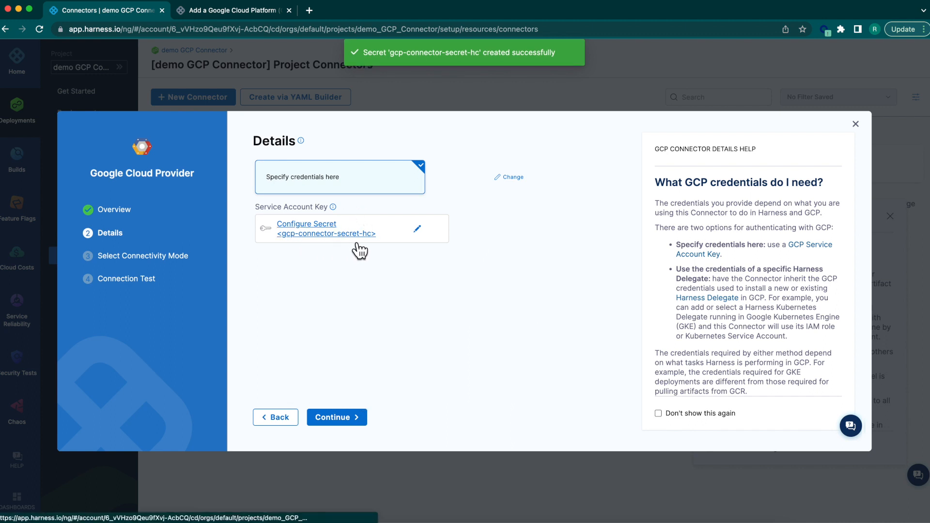
mouse_move(356, 340)
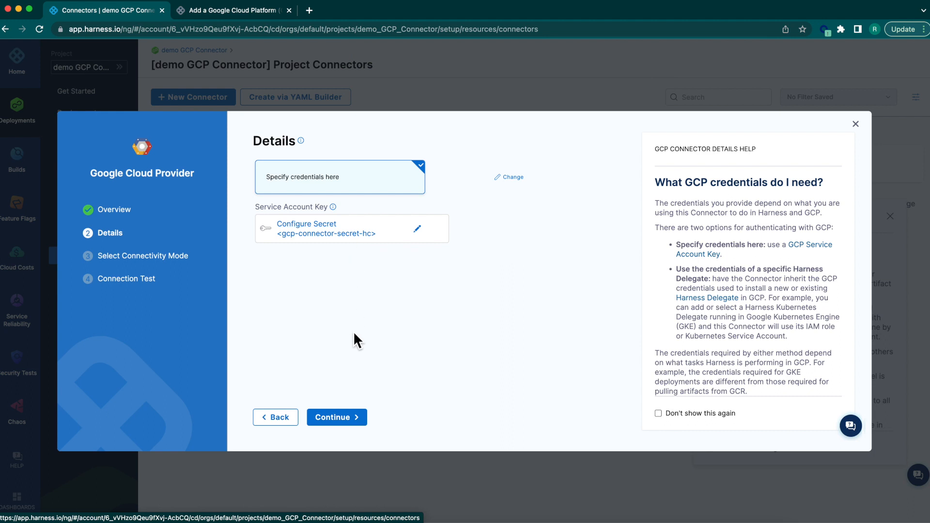
mouse_move(336, 417)
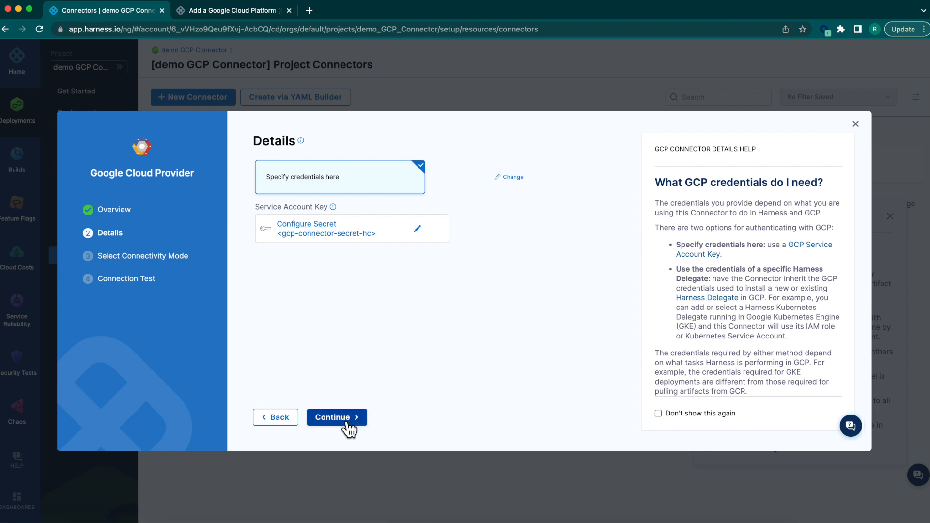
Connect through a Harness Delegate, keeping 'Use any available Delegate'
left_click(336, 417)
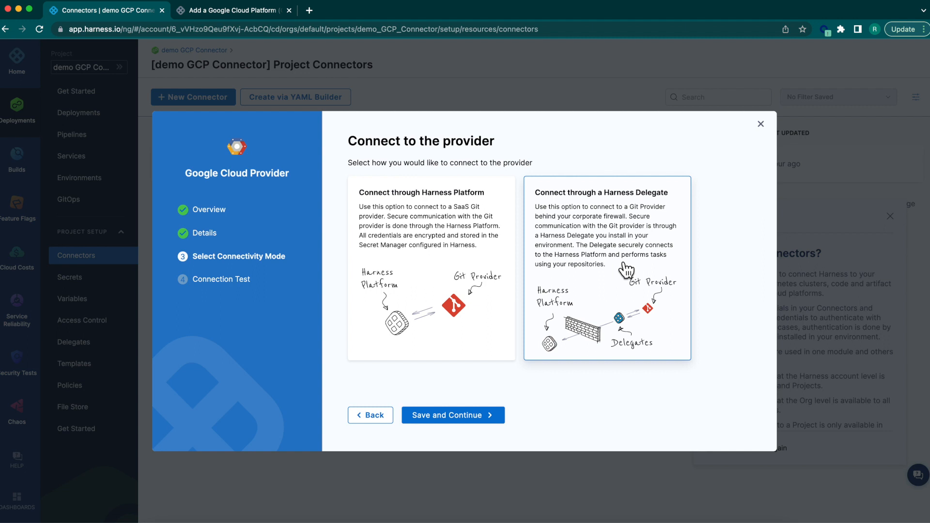
mouse_move(630, 209)
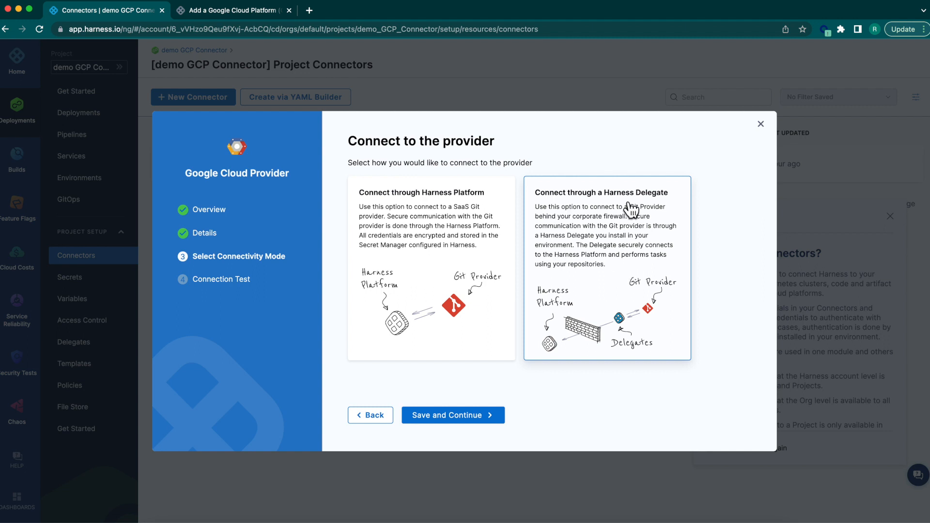
mouse_move(632, 212)
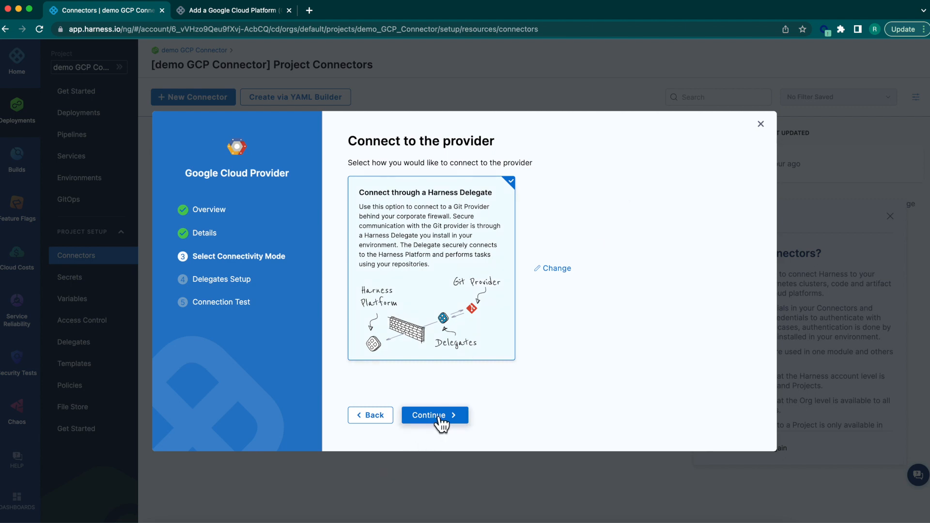
left_click(434, 415)
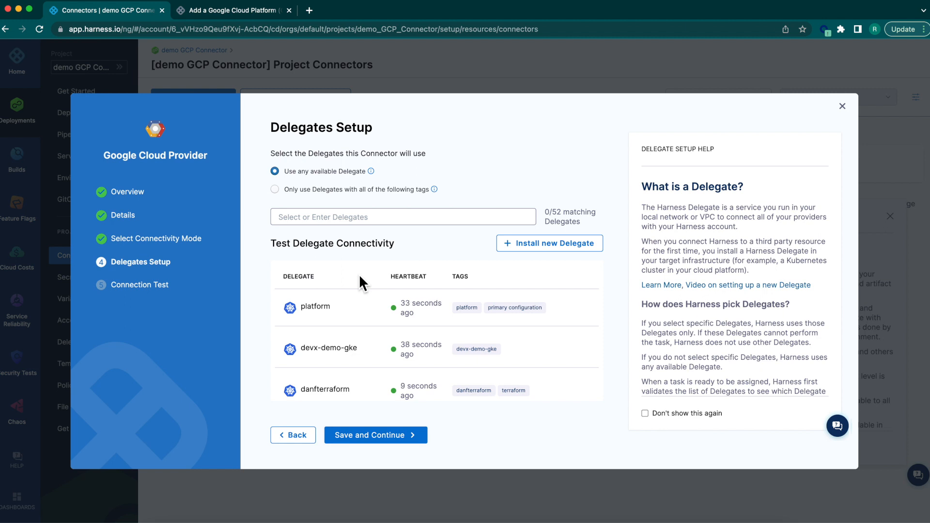
mouse_move(361, 195)
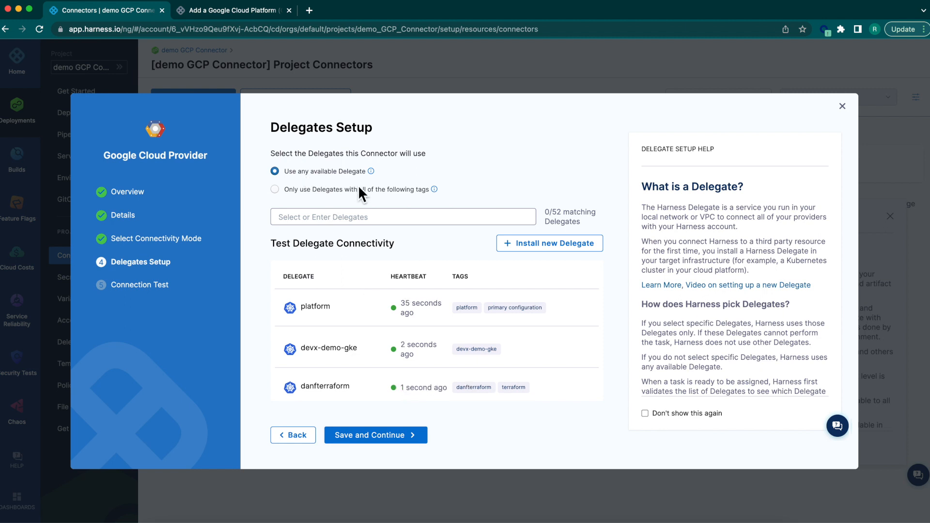
mouse_move(370, 442)
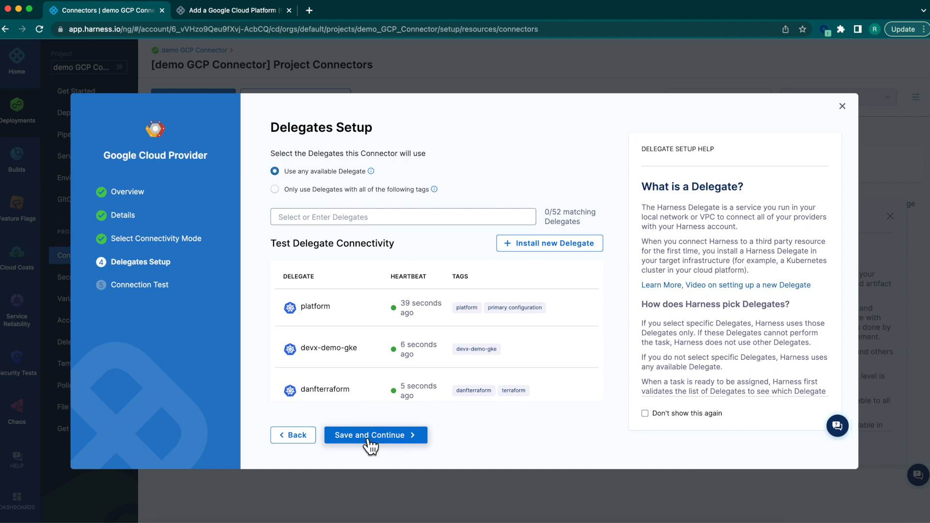
Save the connector, confirm the connection test succeeds, and return to connectors
left_click(375, 435)
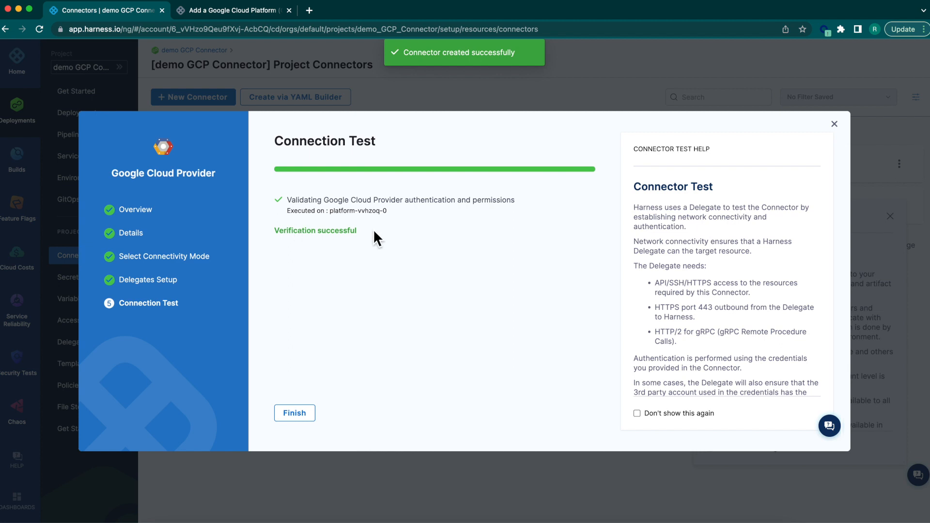
left_click(294, 413)
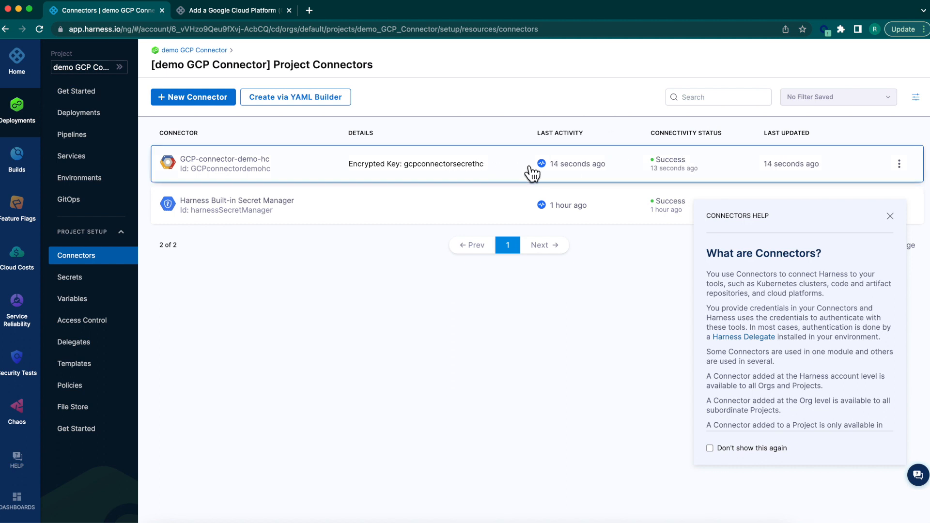
mouse_move(438, 304)
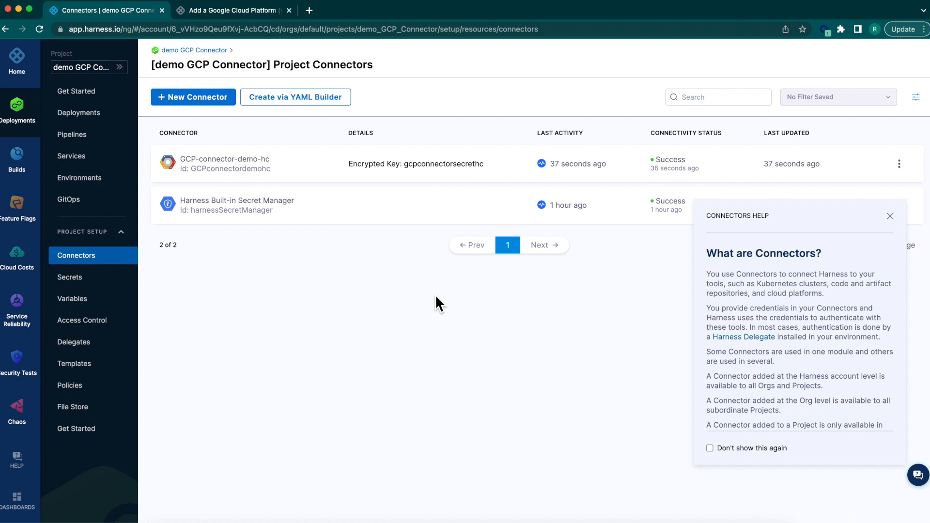